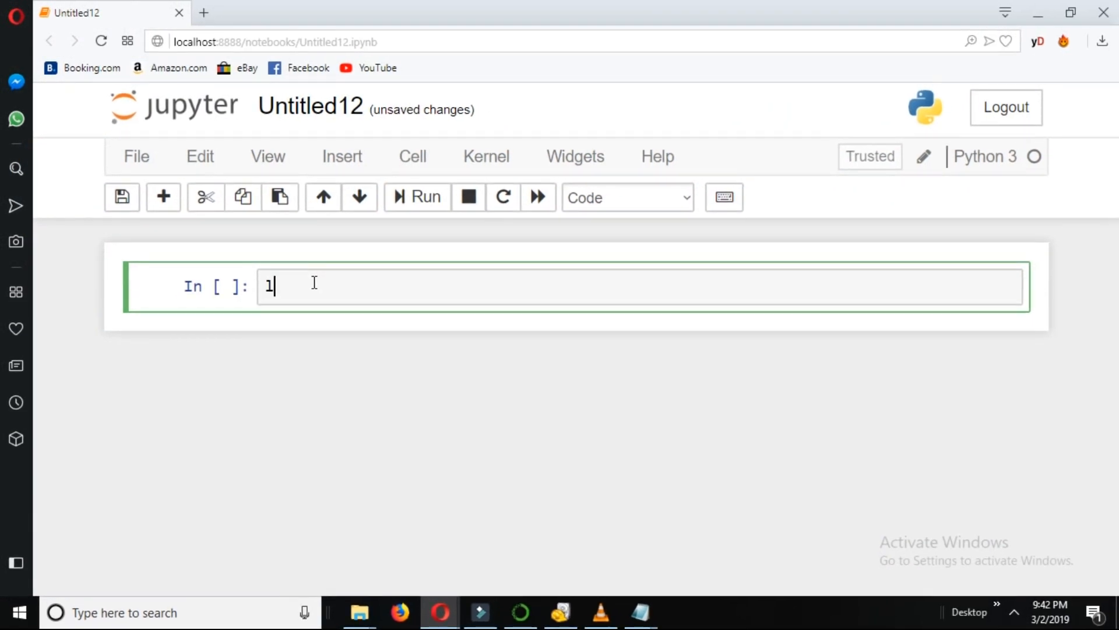
- Type list=[1,4,5,3,2,3,4,5,4] as the cell's first line
text(ist)
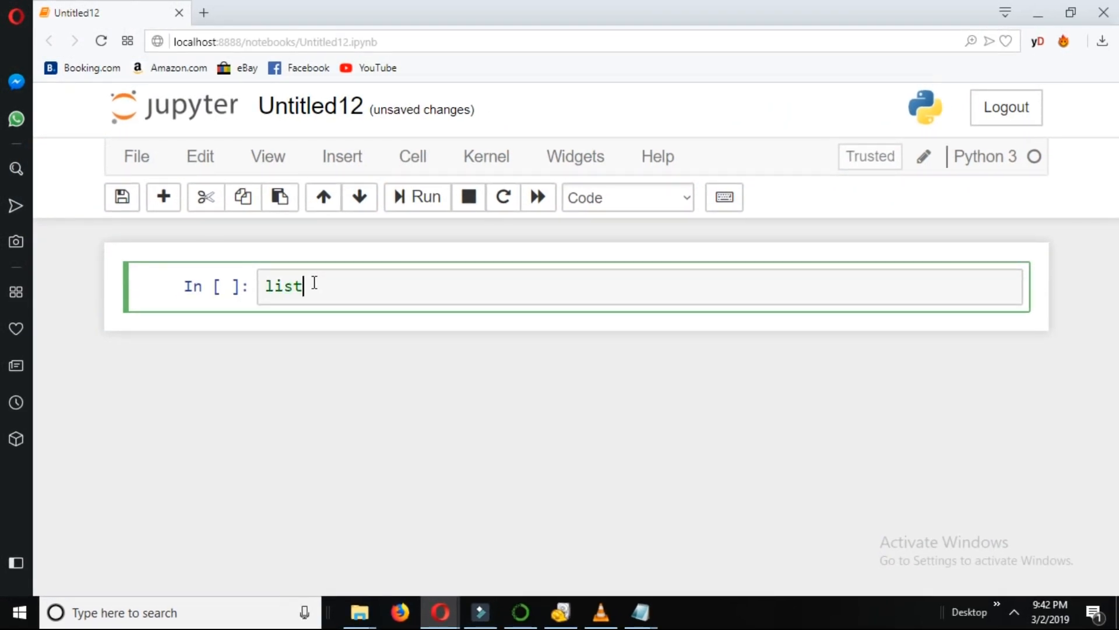
text(=)
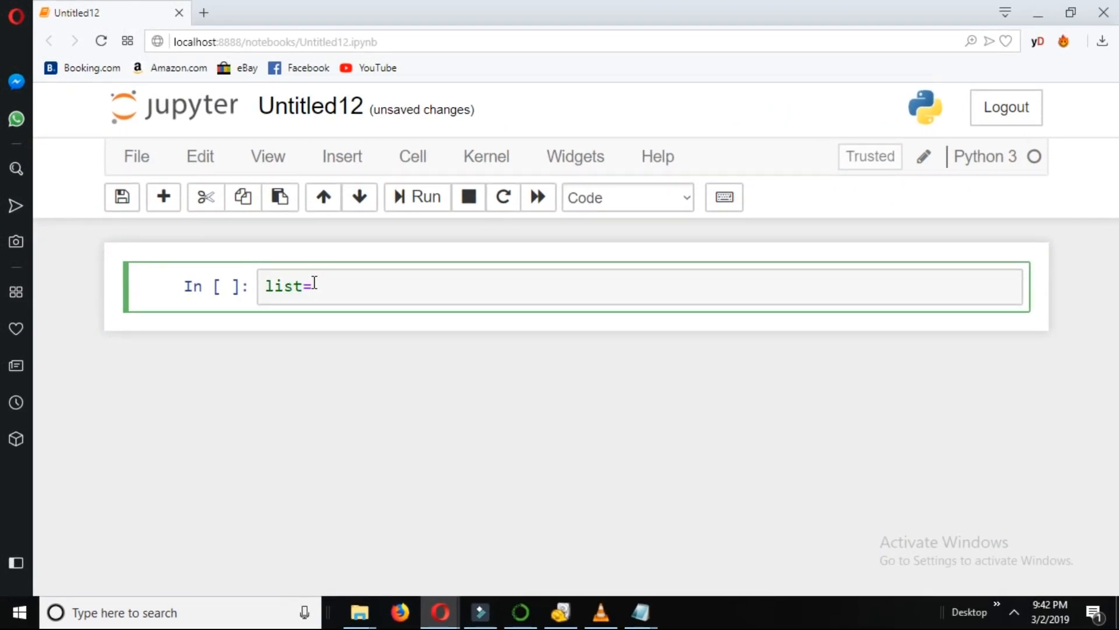
text([])
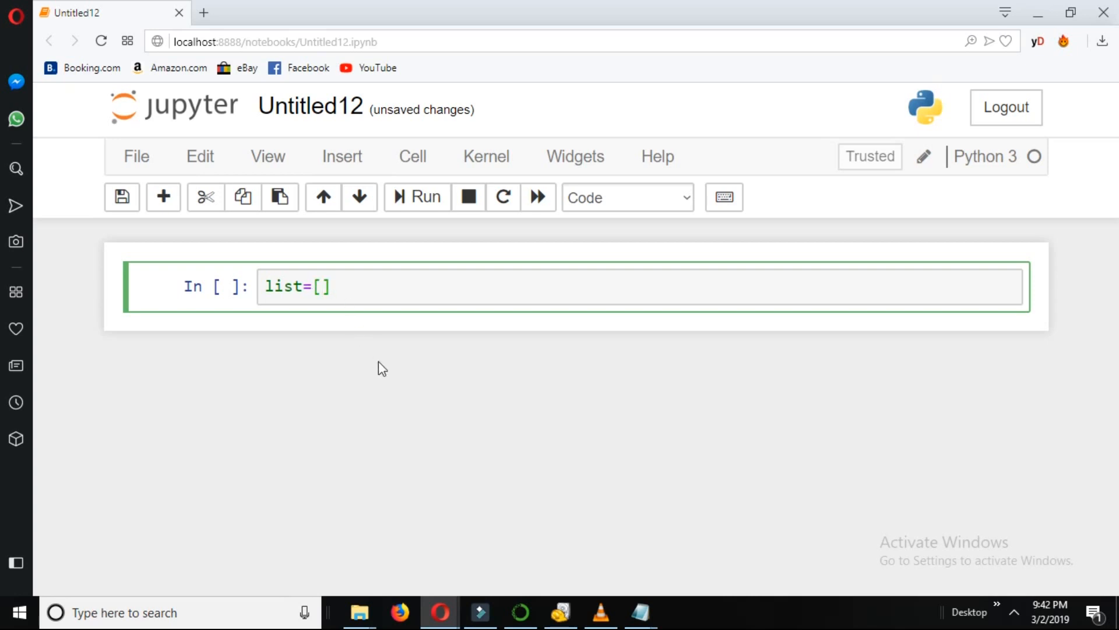
text(1,)
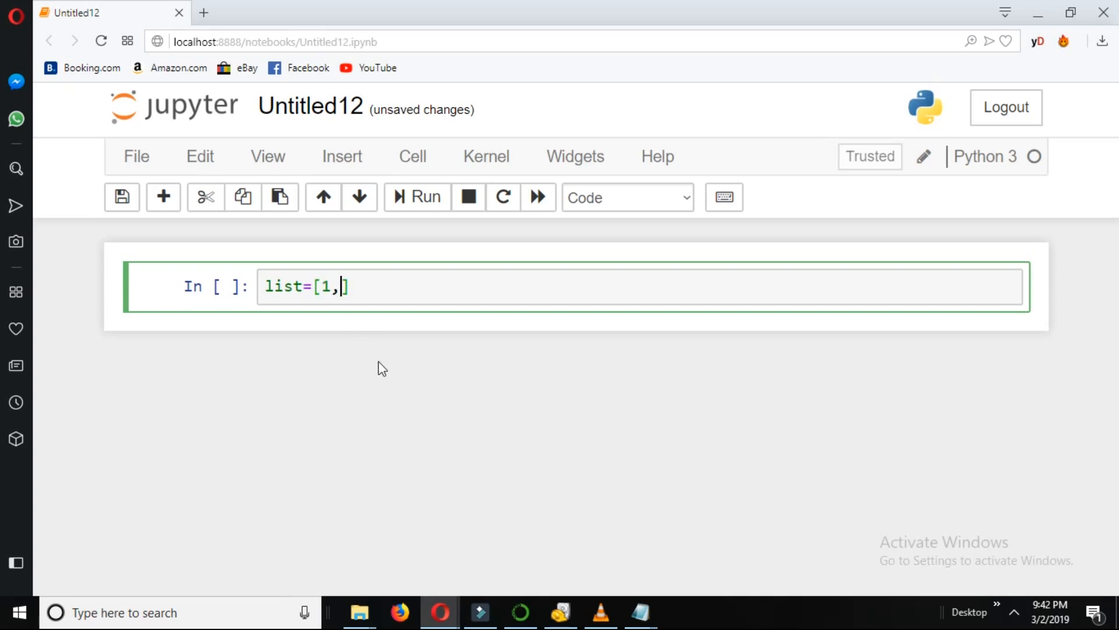
text(4,5,3,)
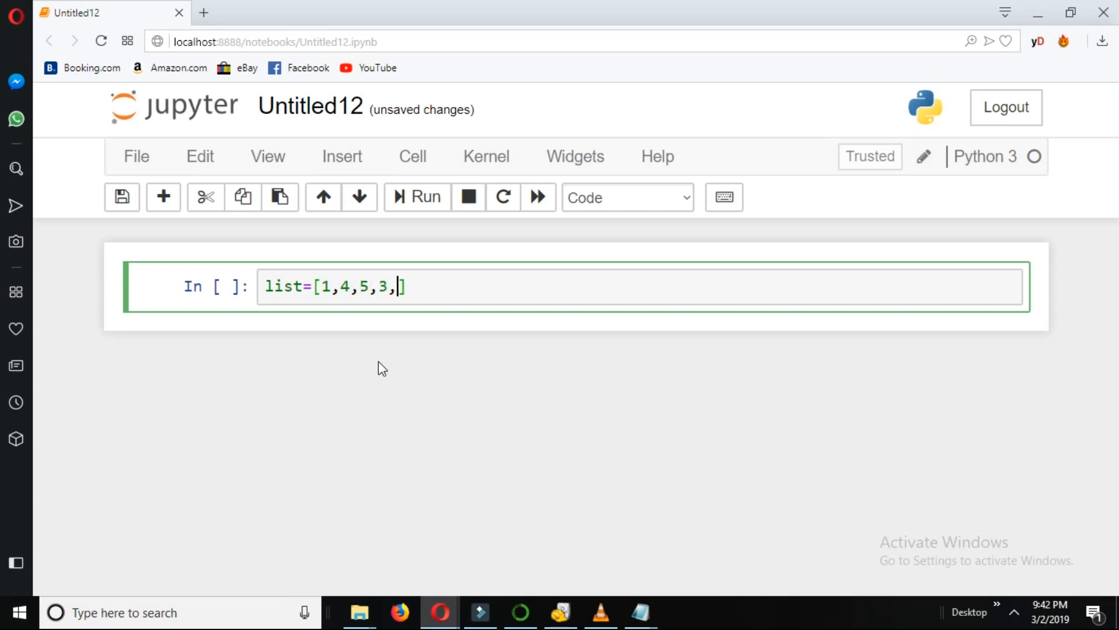
text(2,3,4,5)
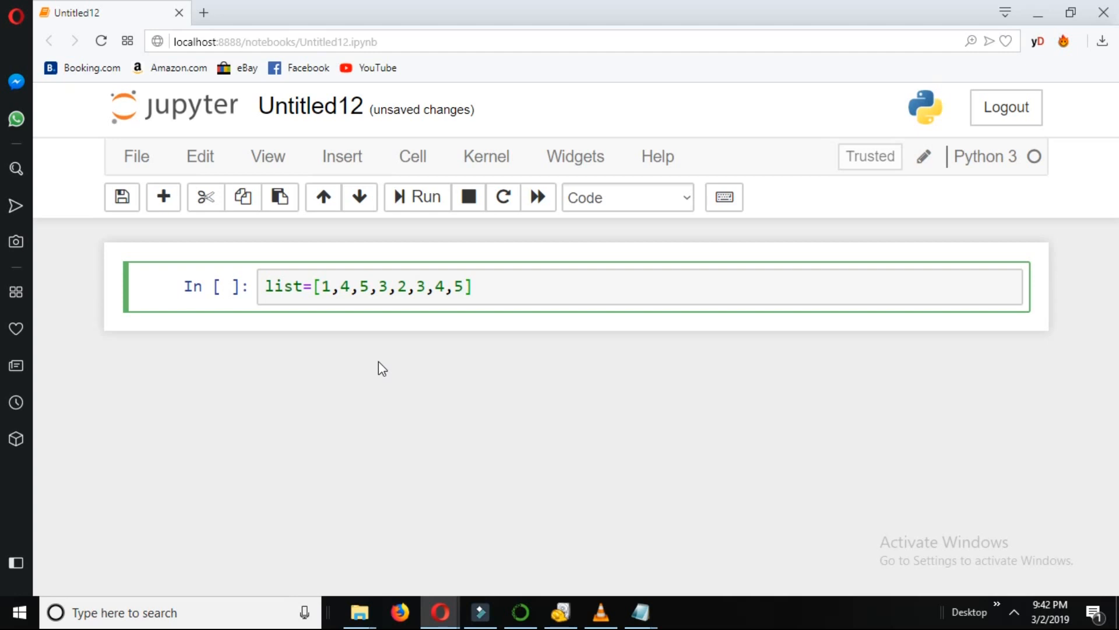
text(,4)
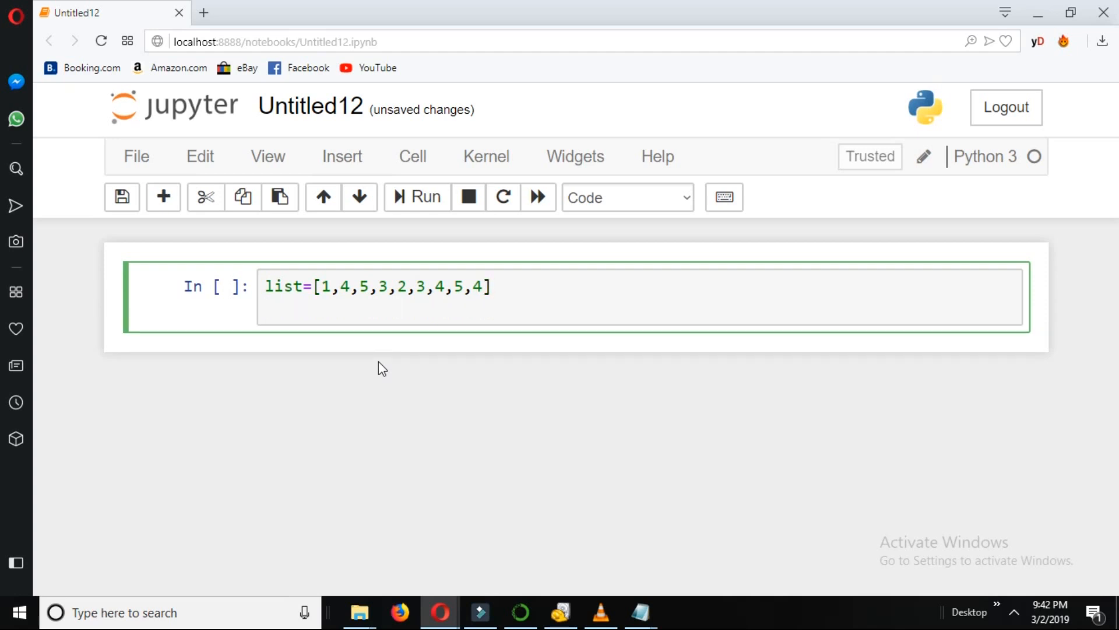
- Type unique_list=[] on the second line of the cell
text(u)
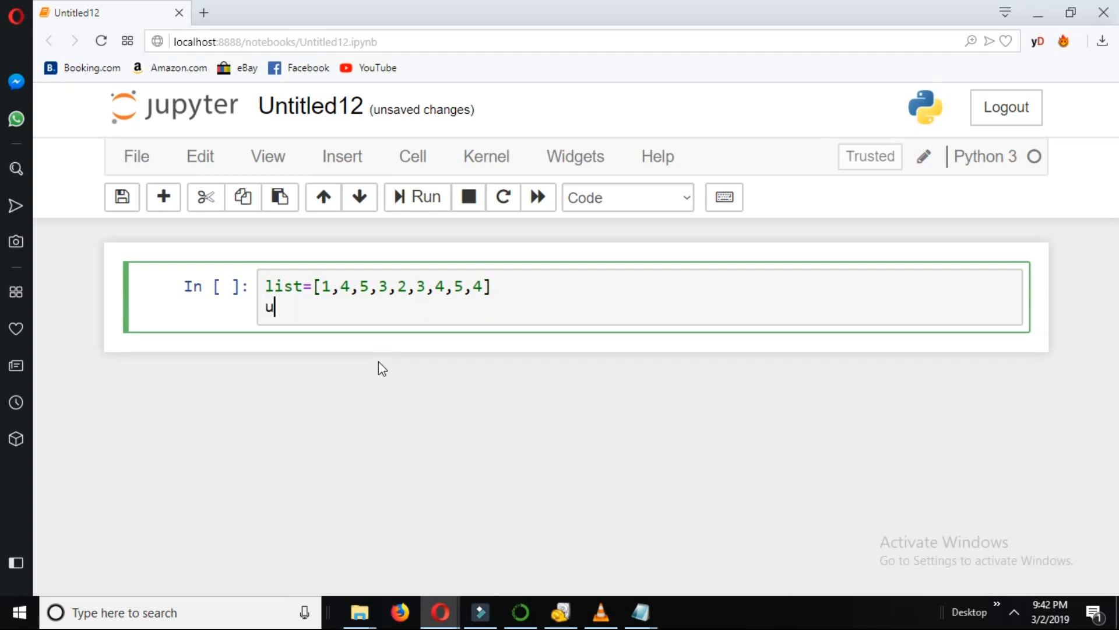
text(niqu)
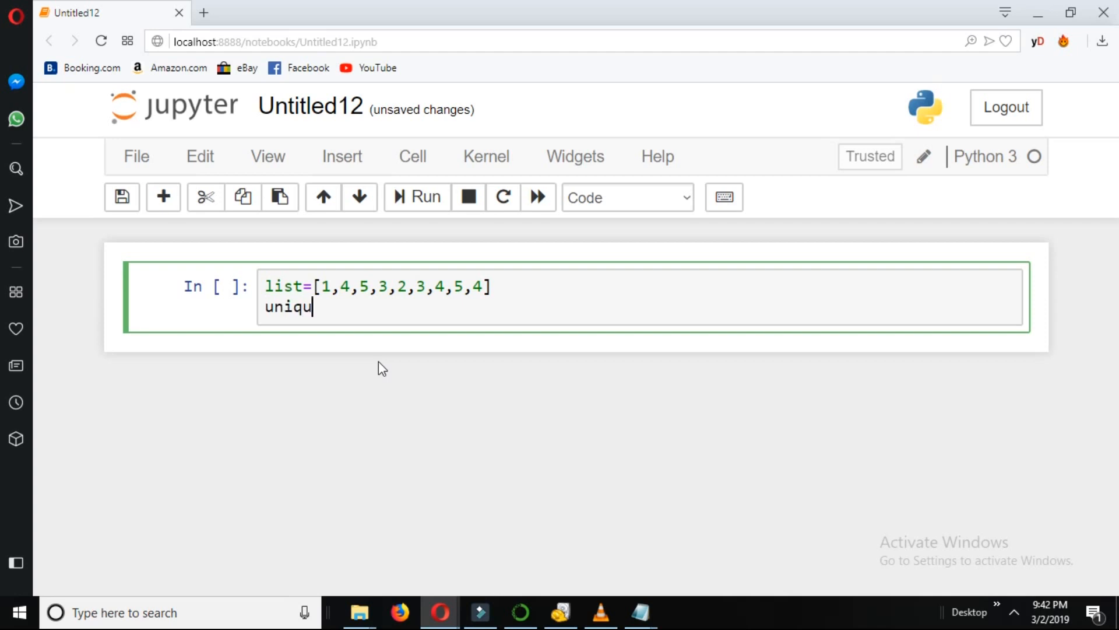
text(e_)
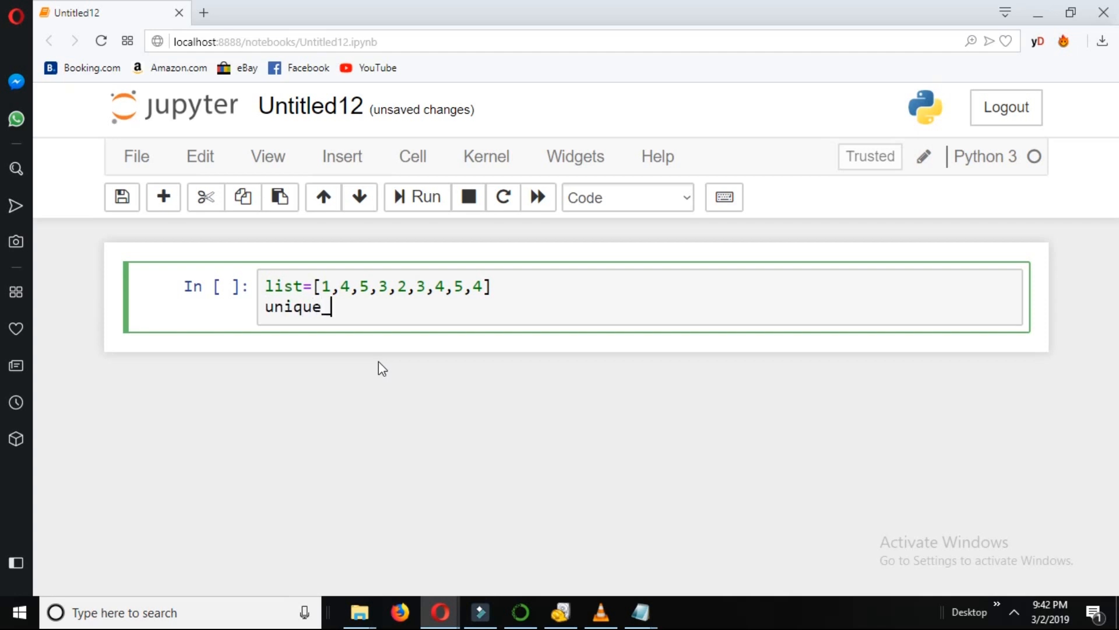
text(list)
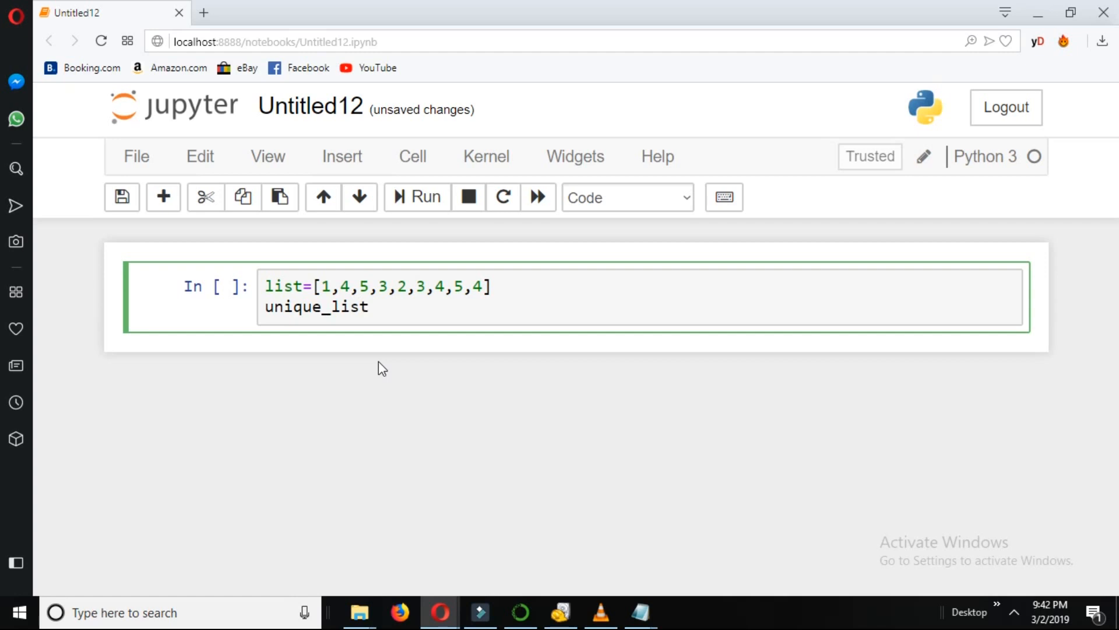
text(=[])
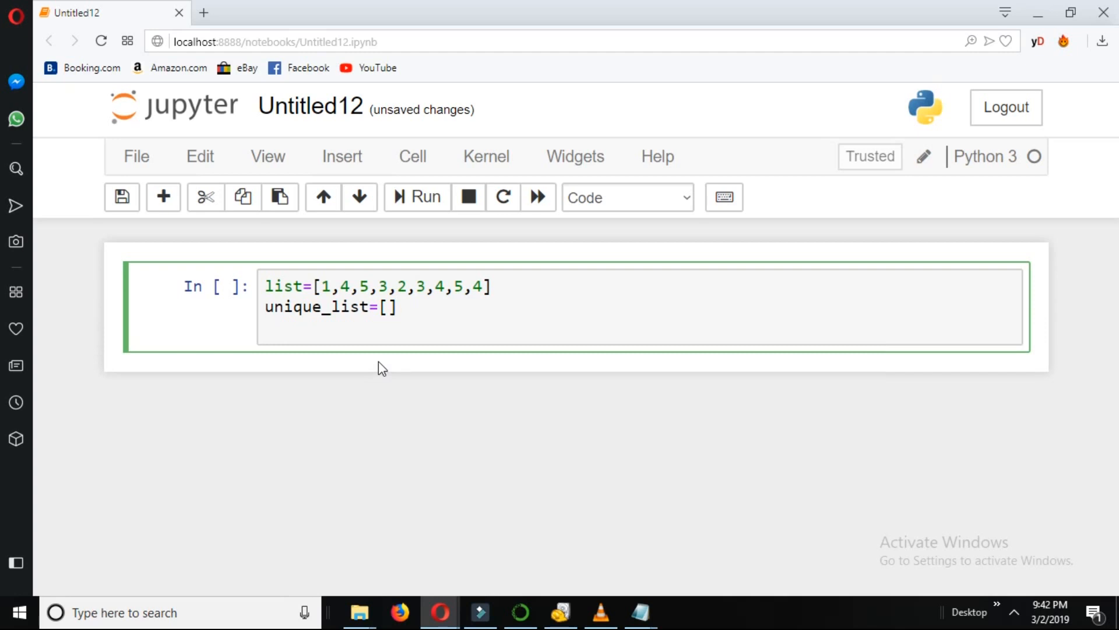
- Write the loop 'for a in list:' with the check 'if a not in unique_list:'
text(for)
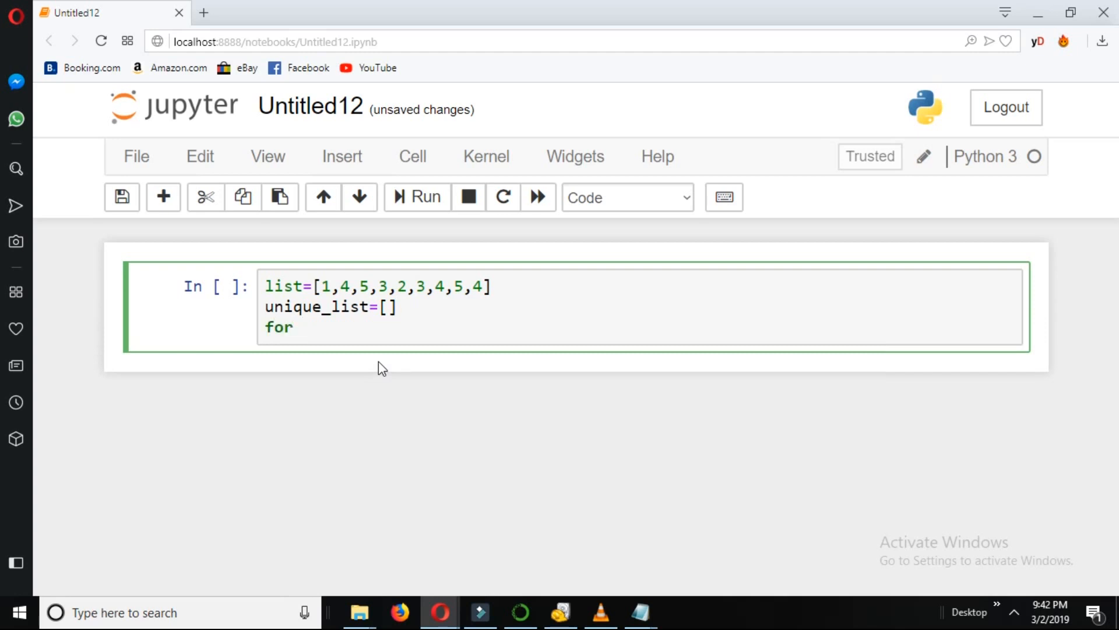
text(a in)
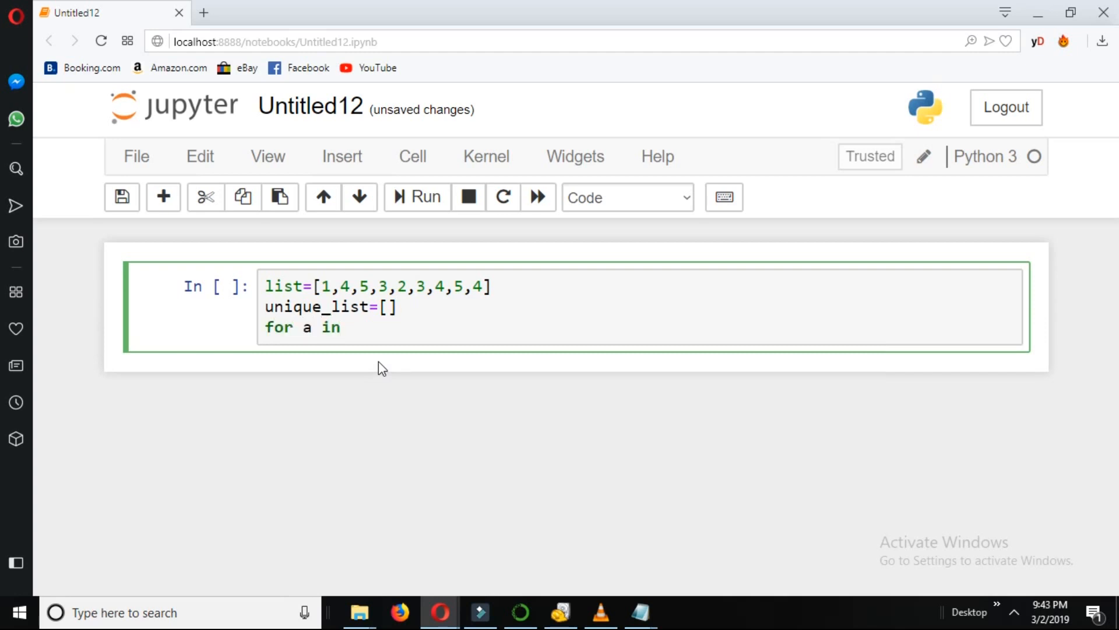
text(li)
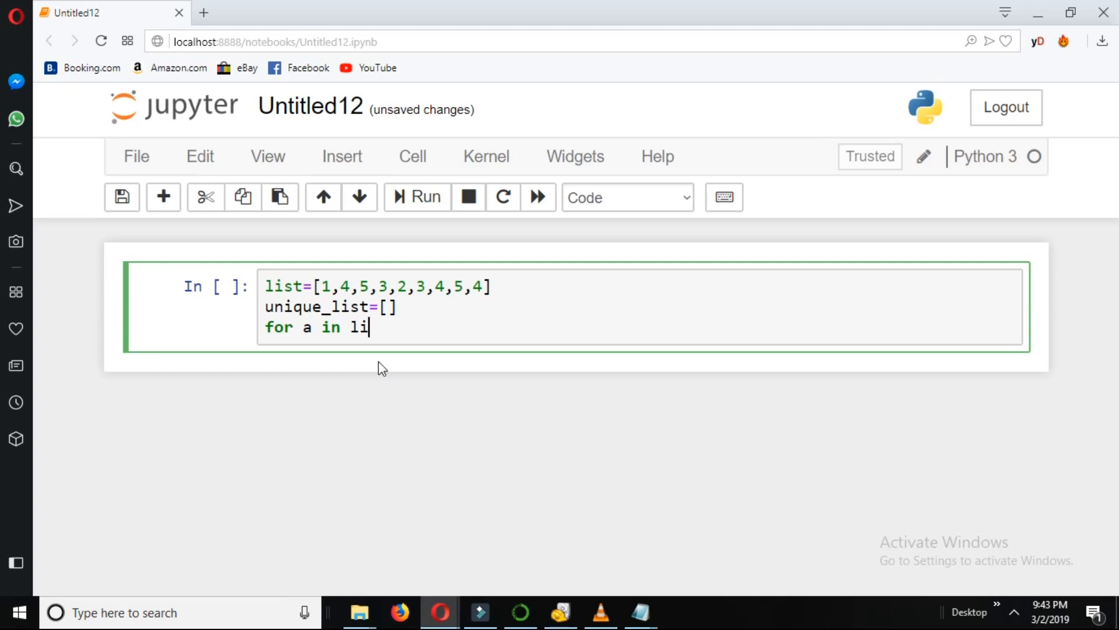
text(st)
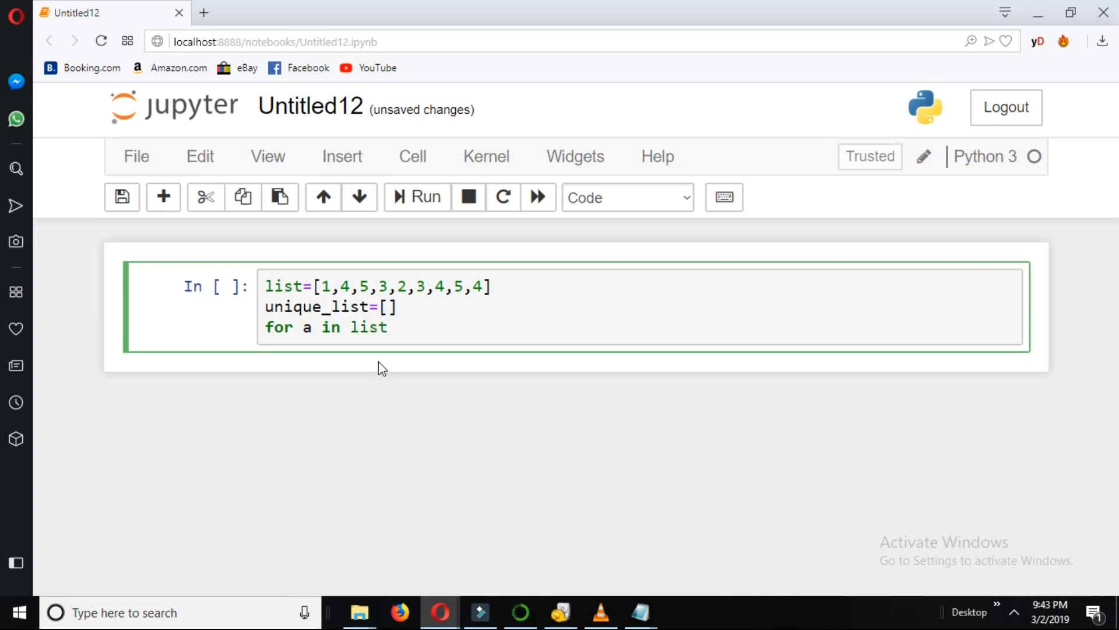
text(:)
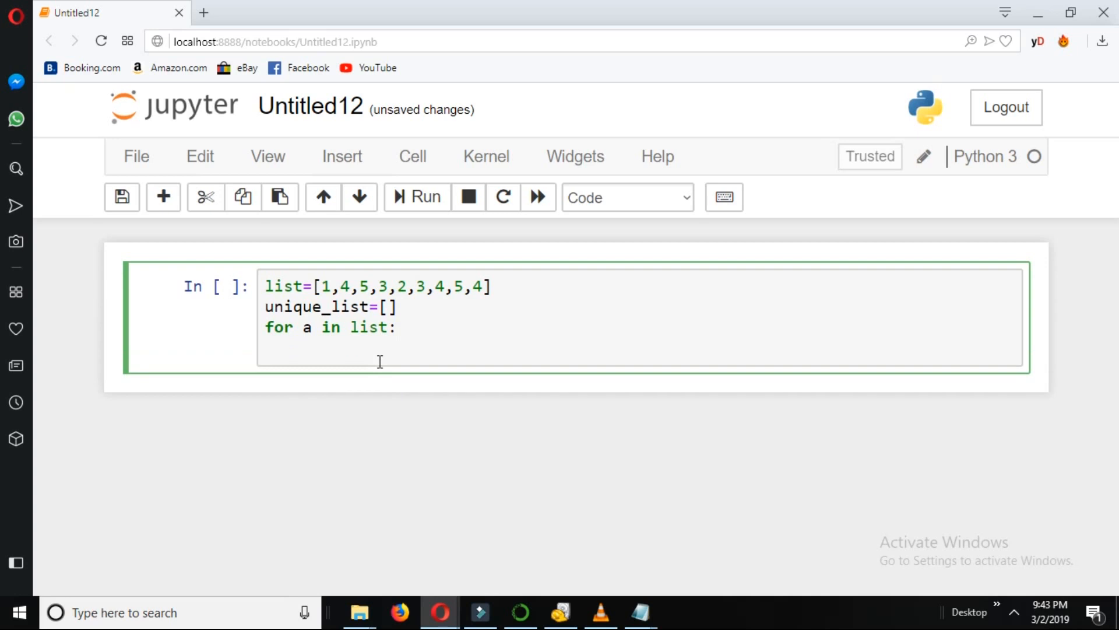
text(if a not in)
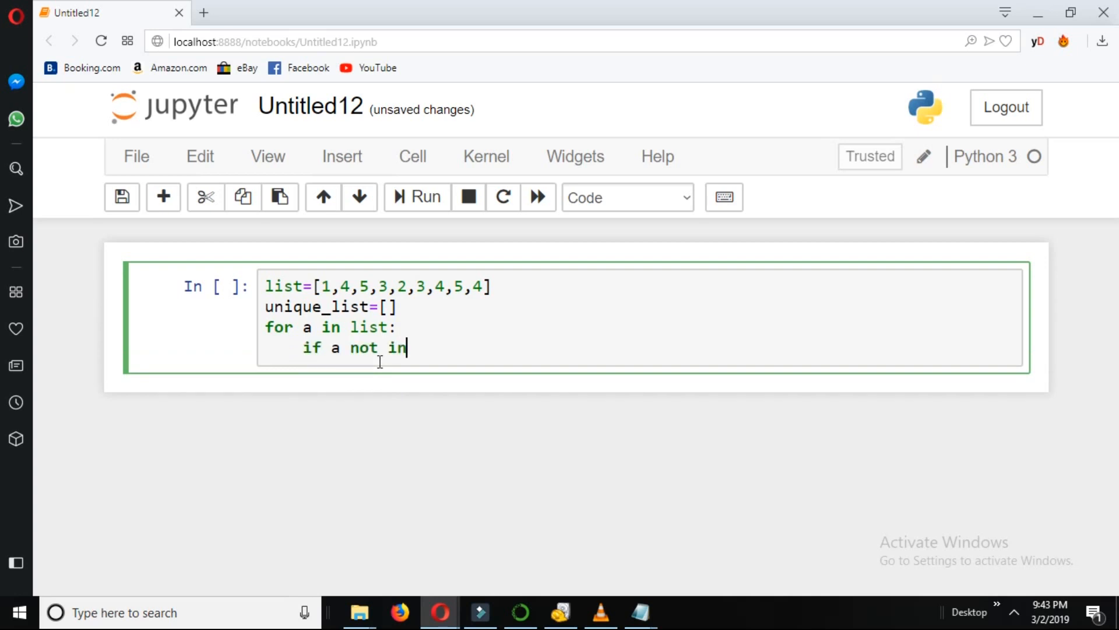
text(" ")
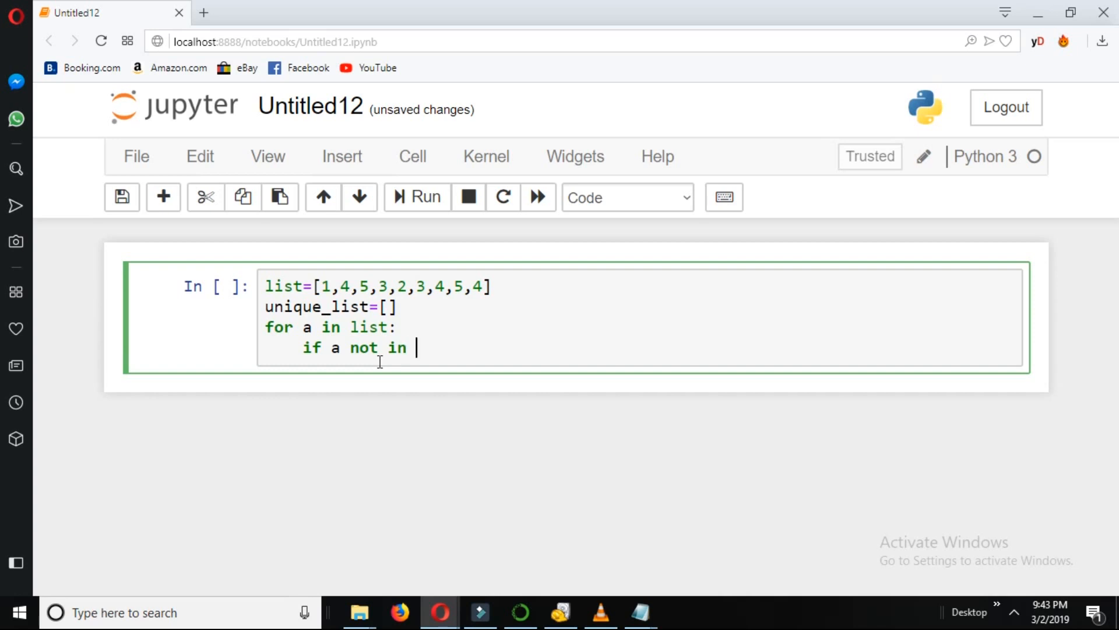
text(un)
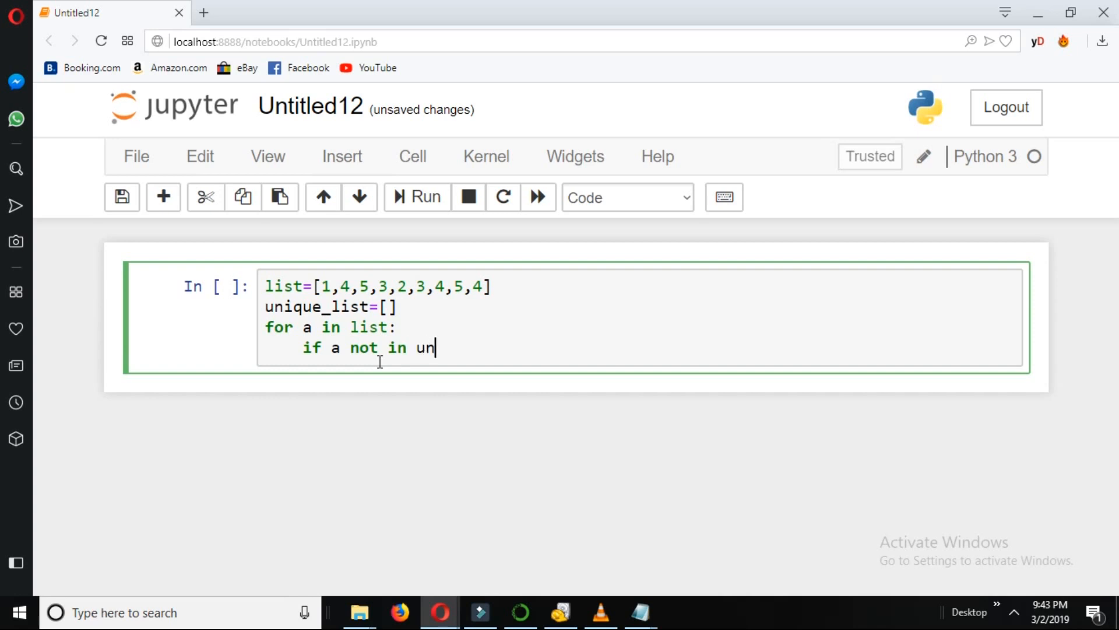
text(ique)
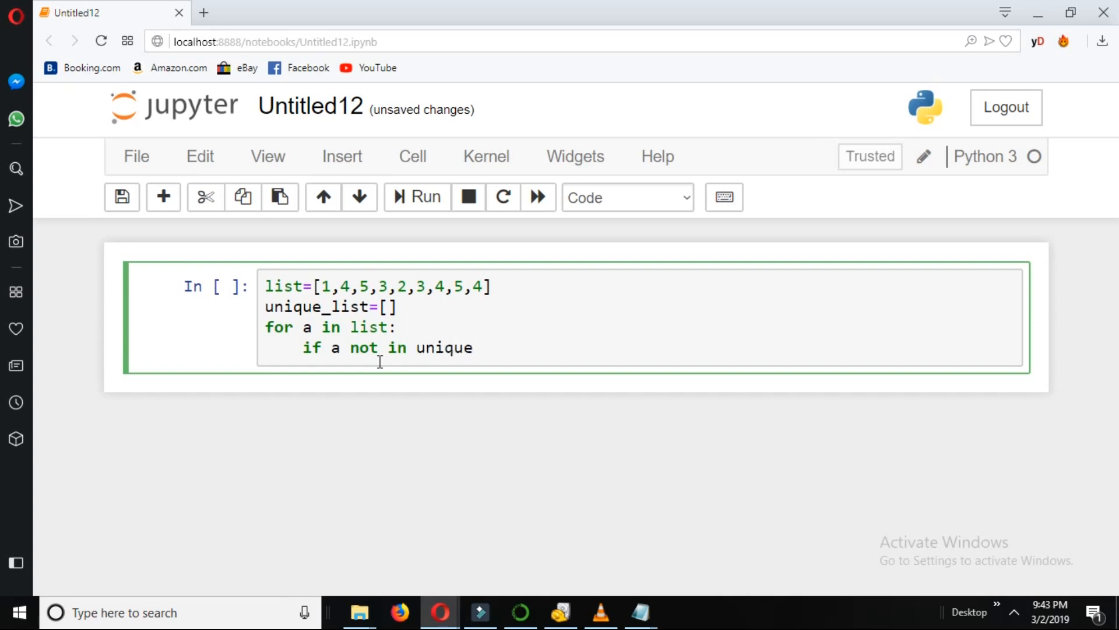
text(_list)
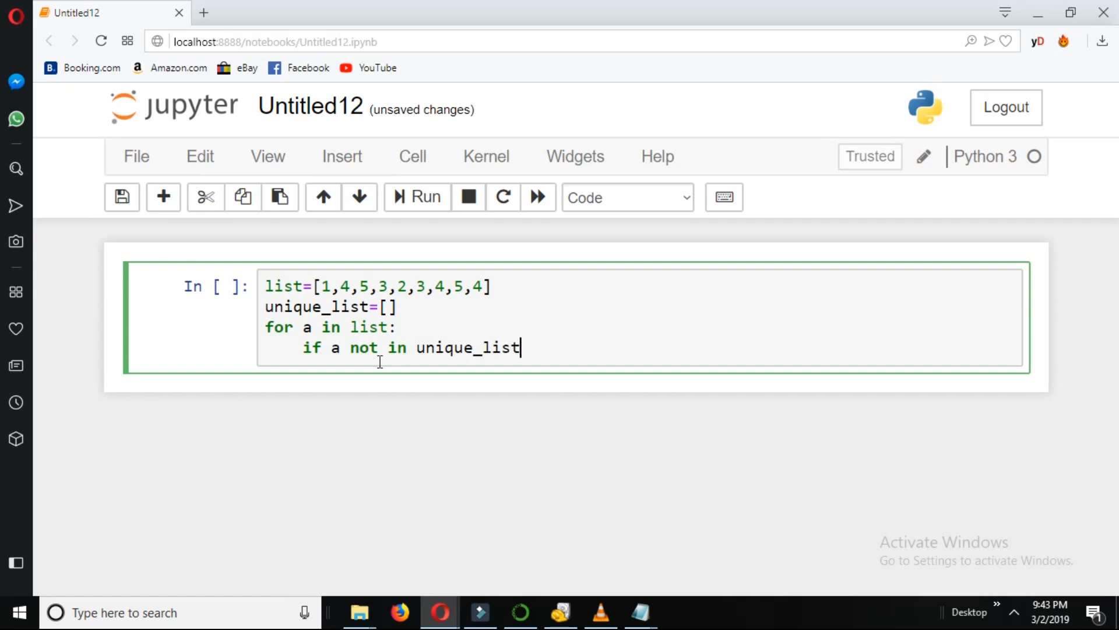
text(:)
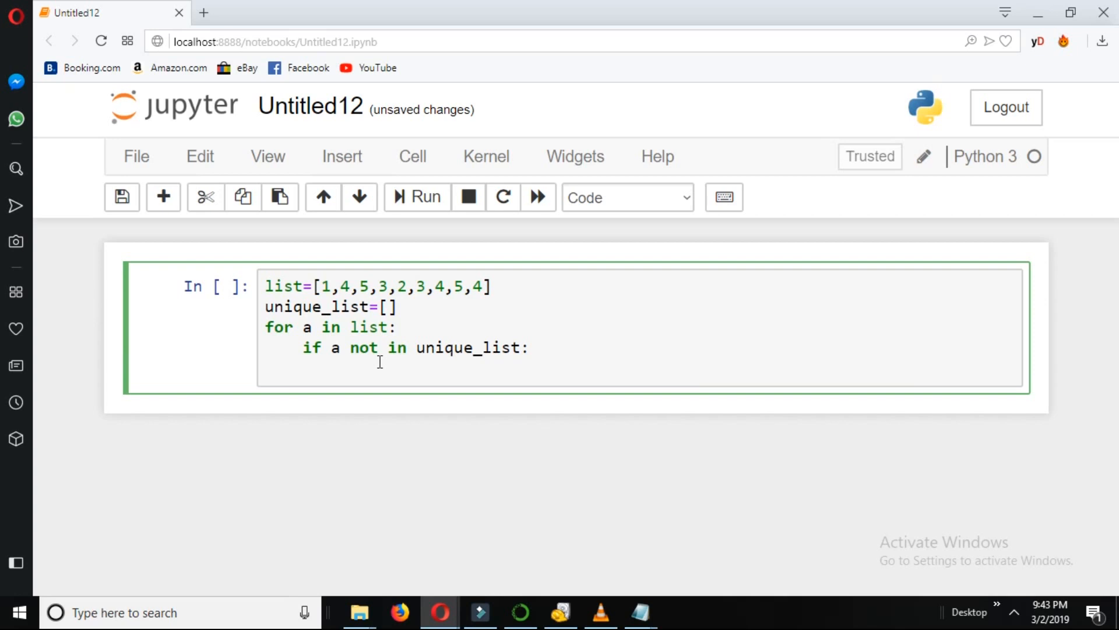
- Type unique_list.appens(a) as the indented body under the if statement
text(un)
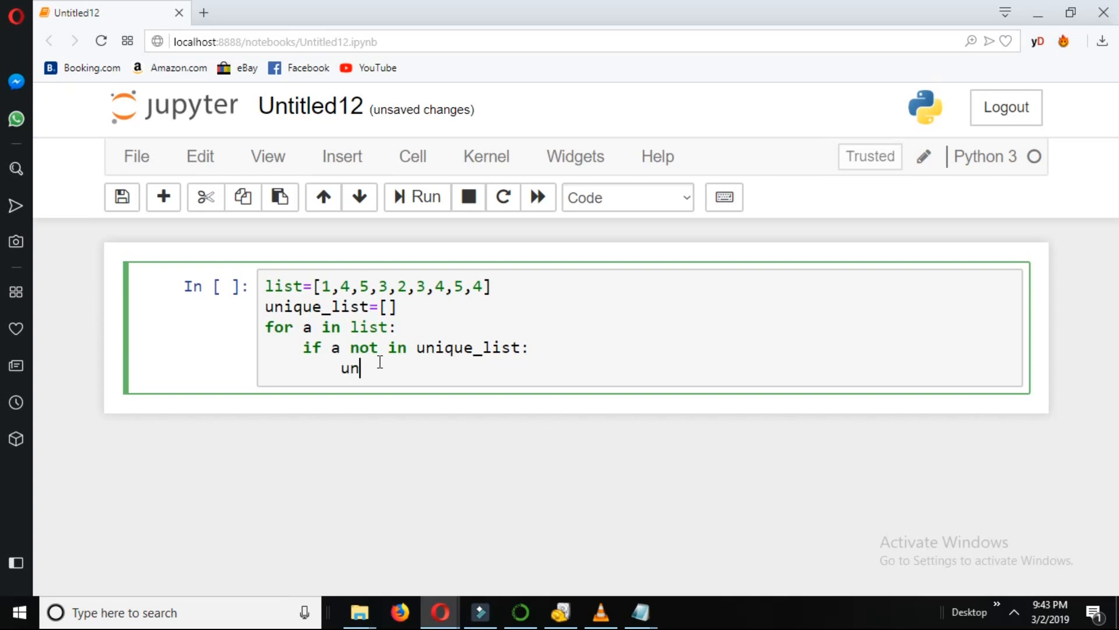
text(ique)
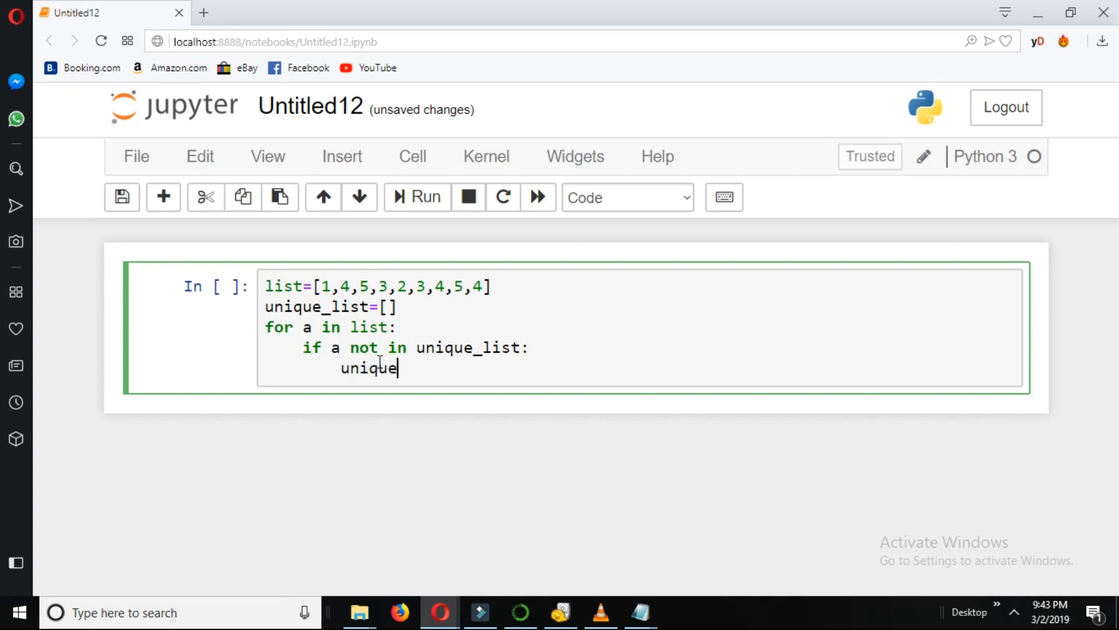
text(_list)
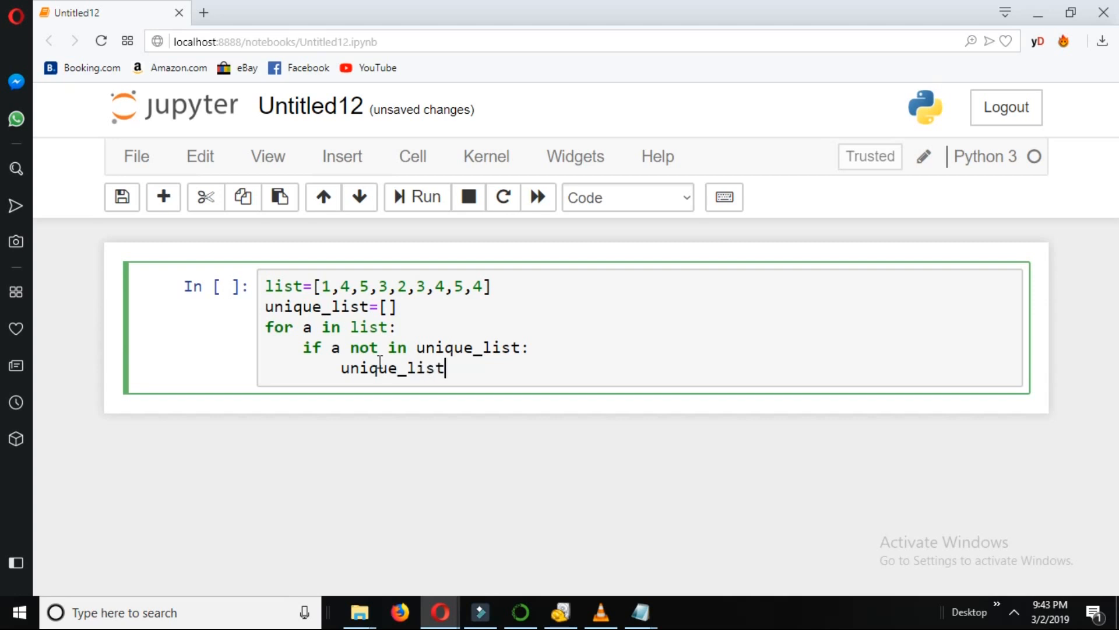
text(.app)
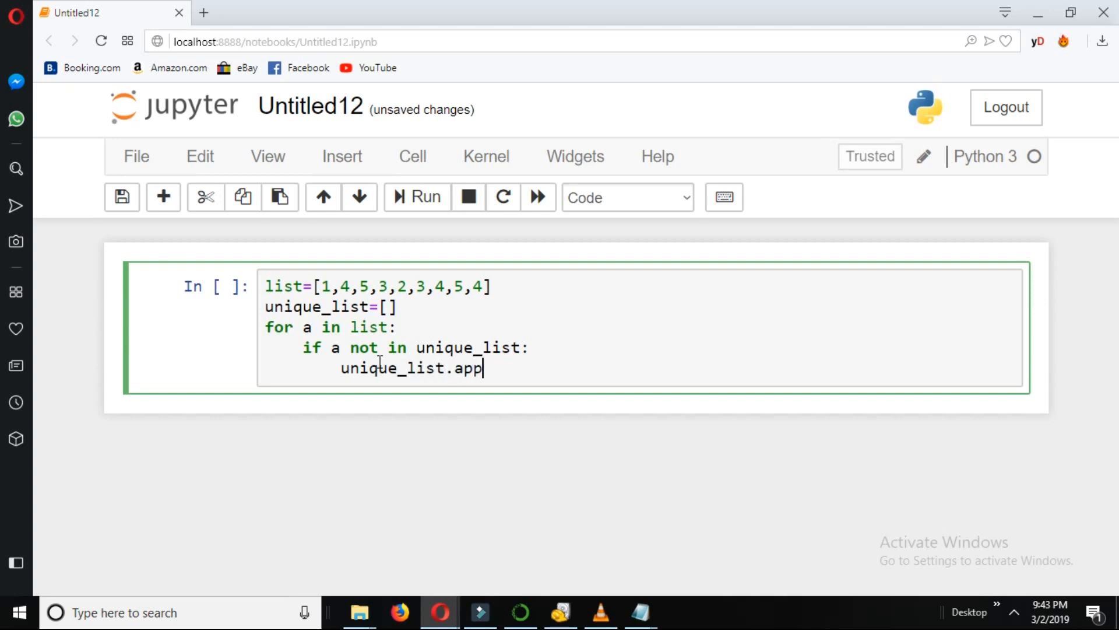
text(ens)
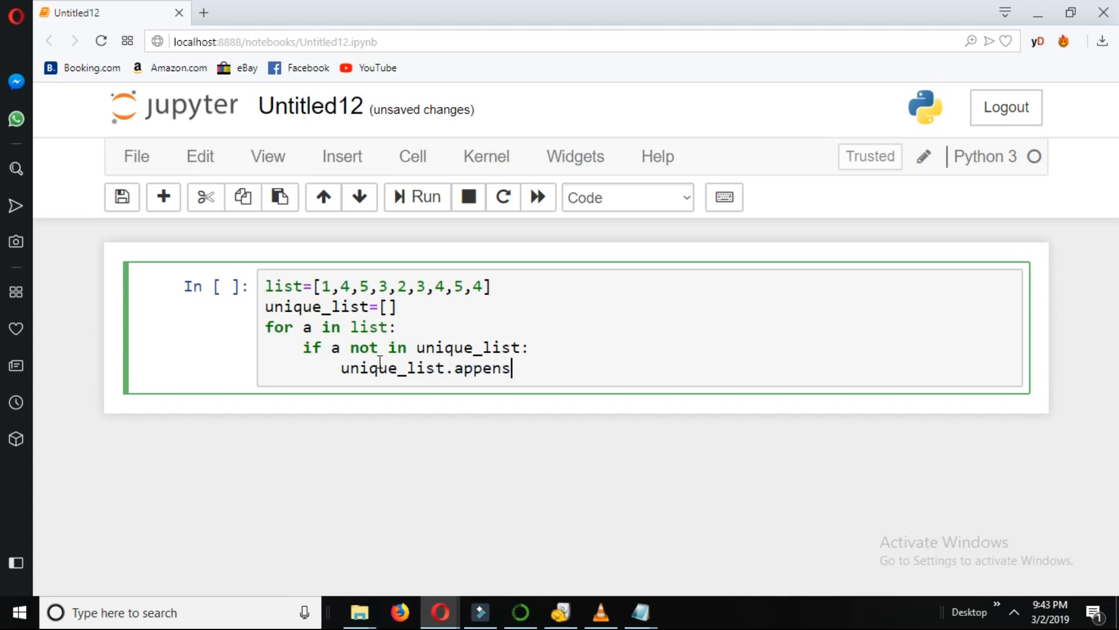
text(())
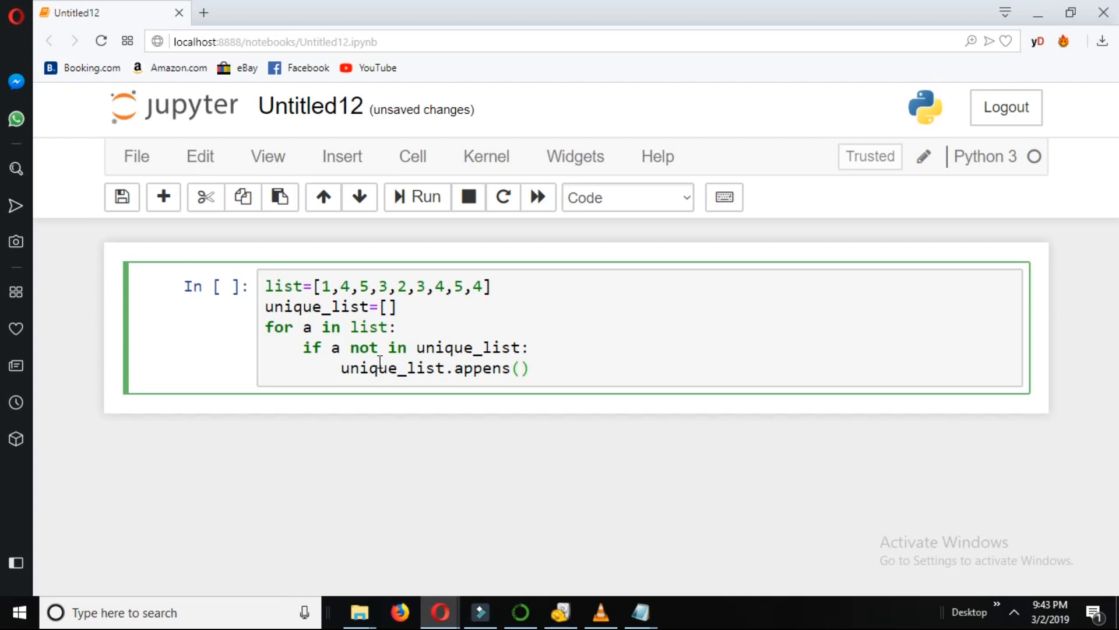
text(a)
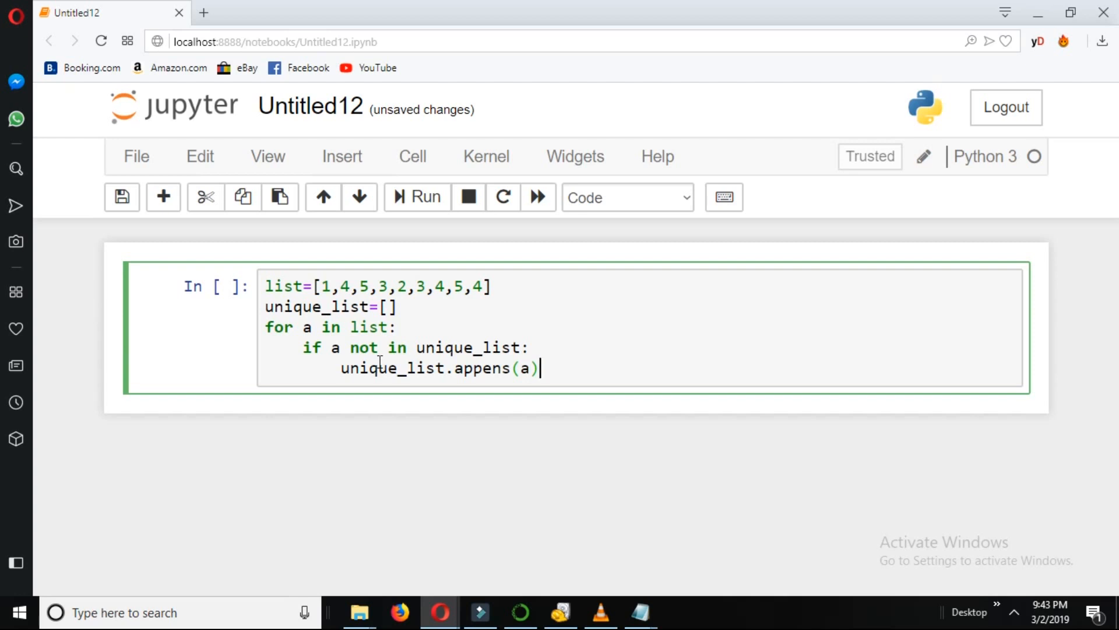
- Add print(unique_list) on a new unindented line after the loop
key(Enter)
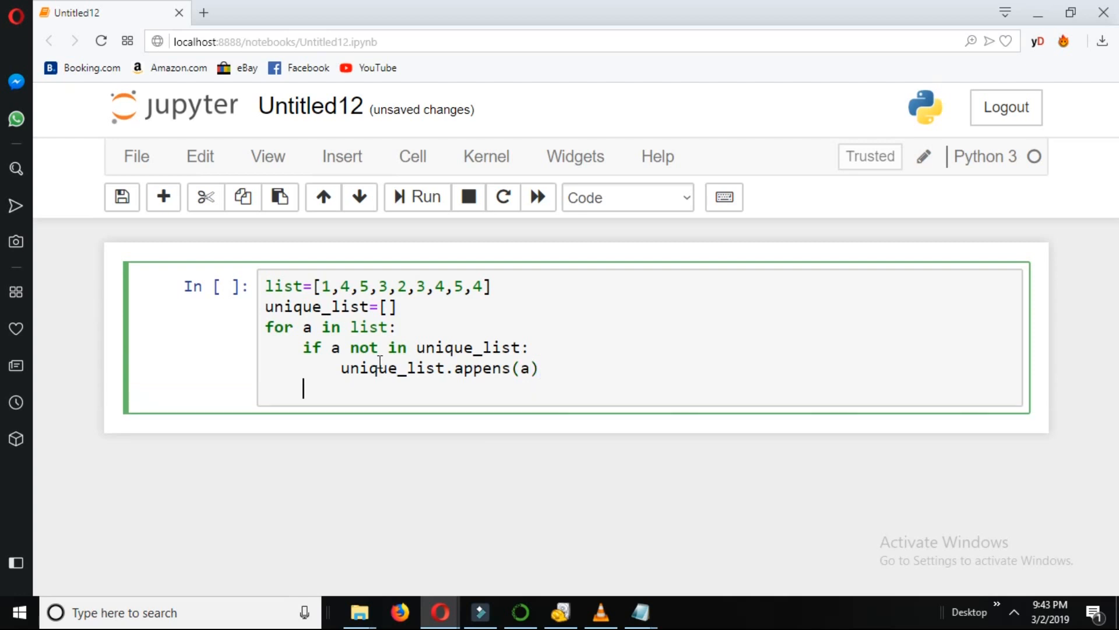
text(print)
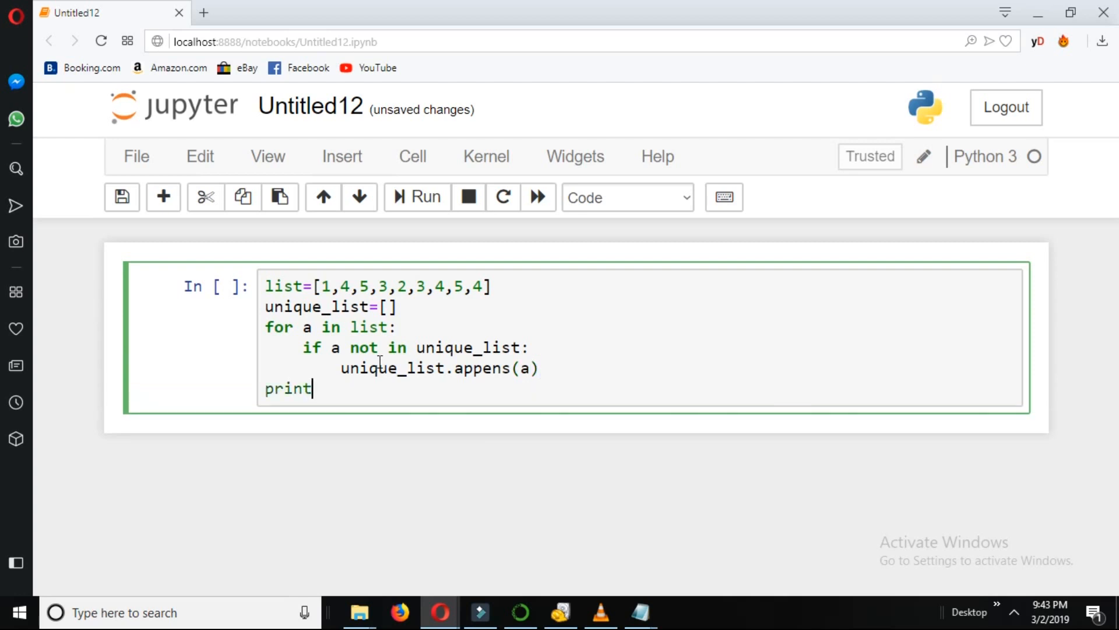
text(())
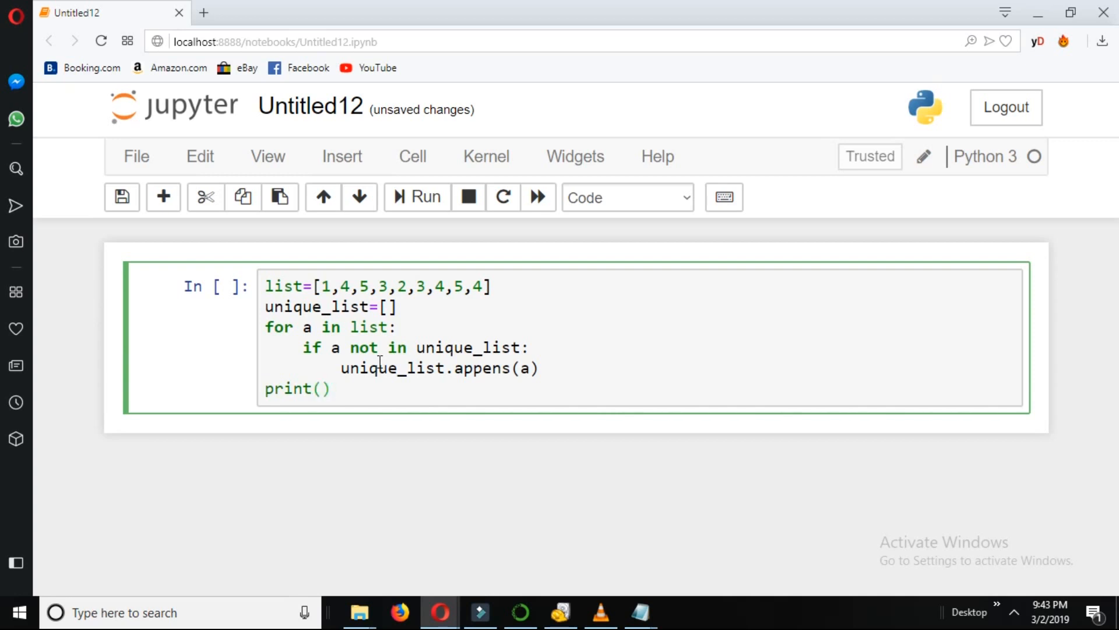
text(uni)
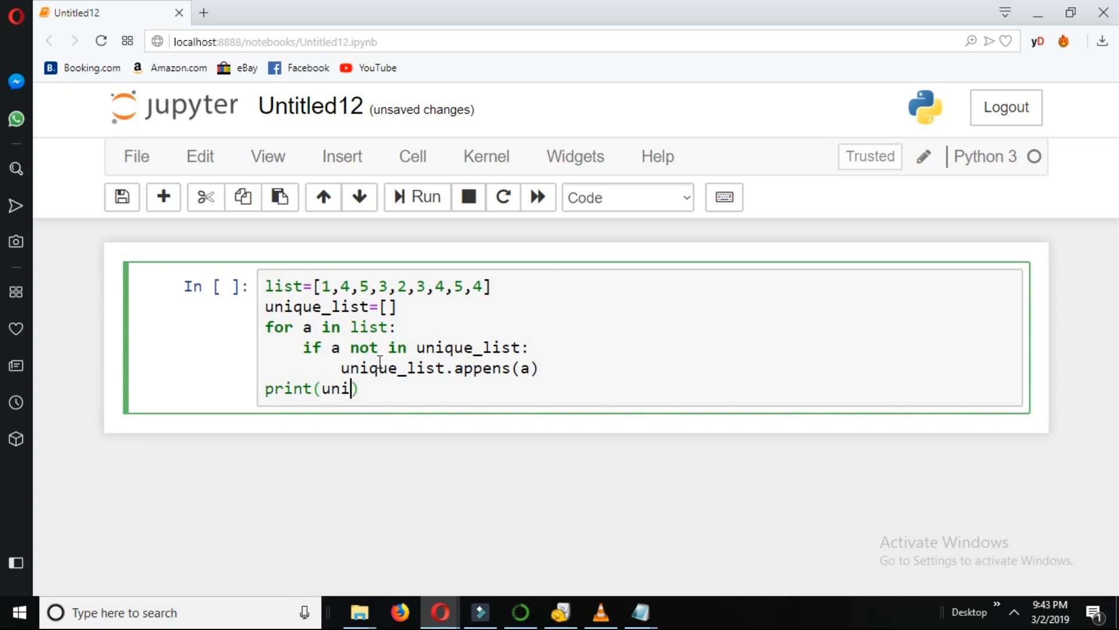
text(que)
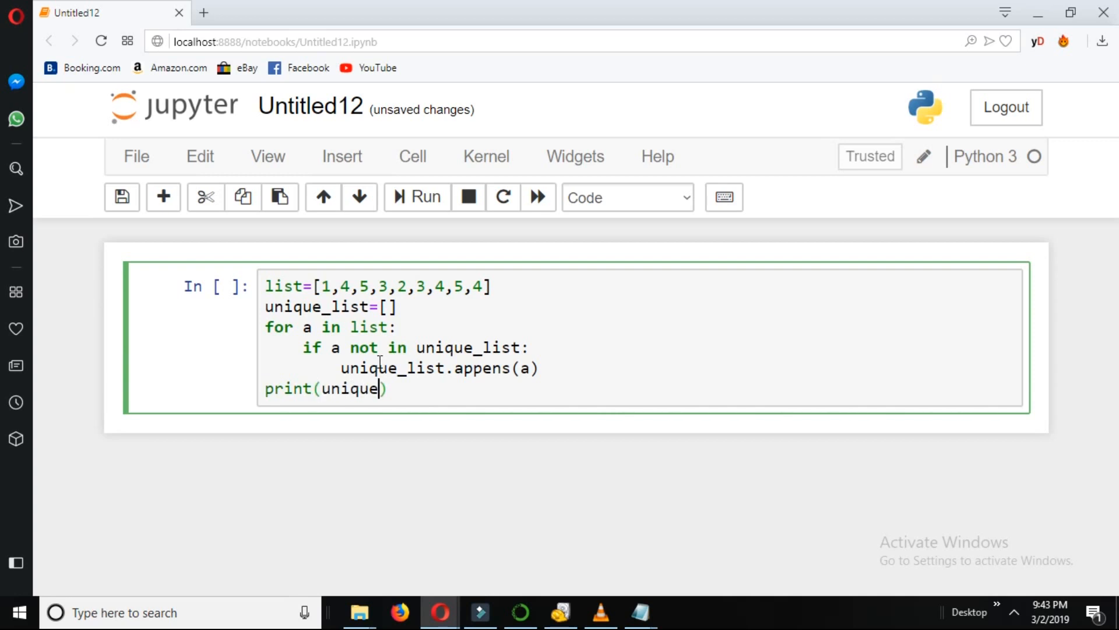
text(_)
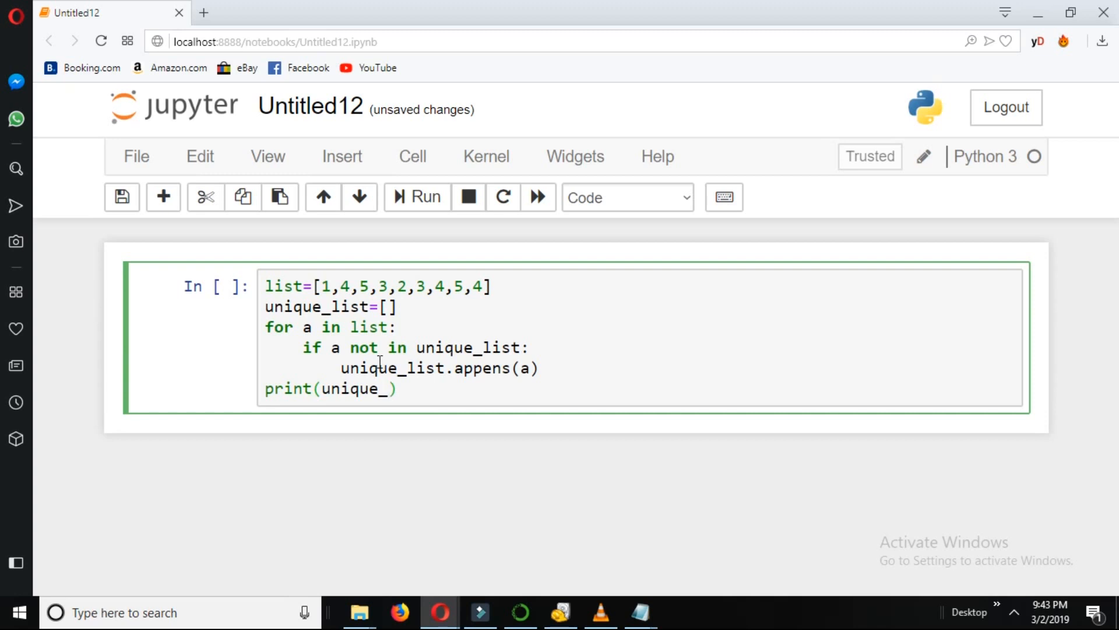
text(list)
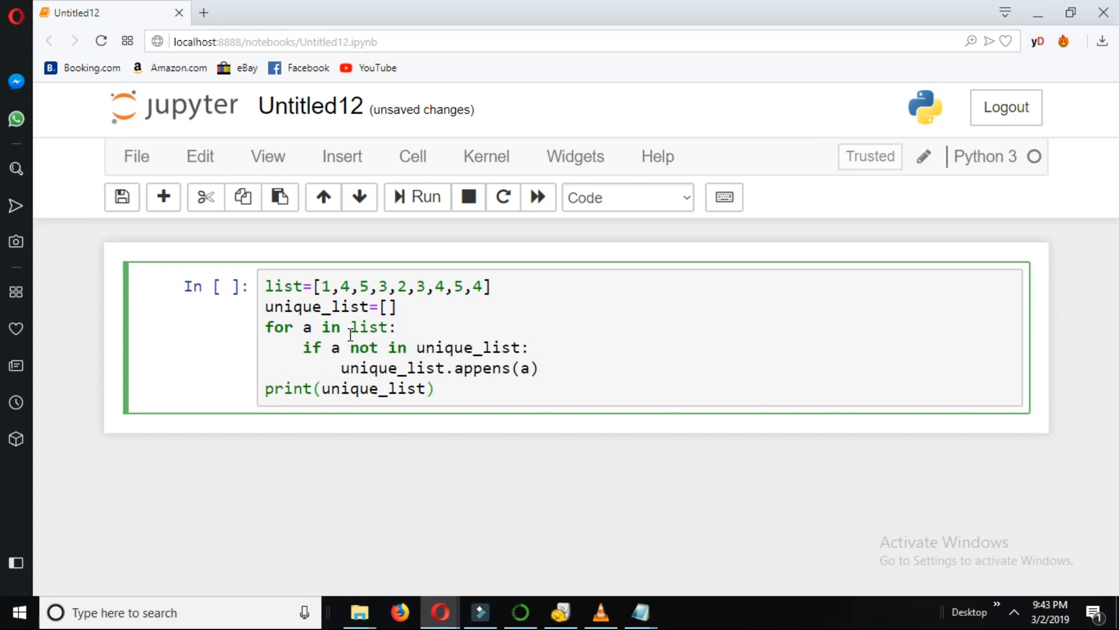
- Run the cell, producing AttributeError: 'list' object has no attribute 'appens'
click(416, 197)
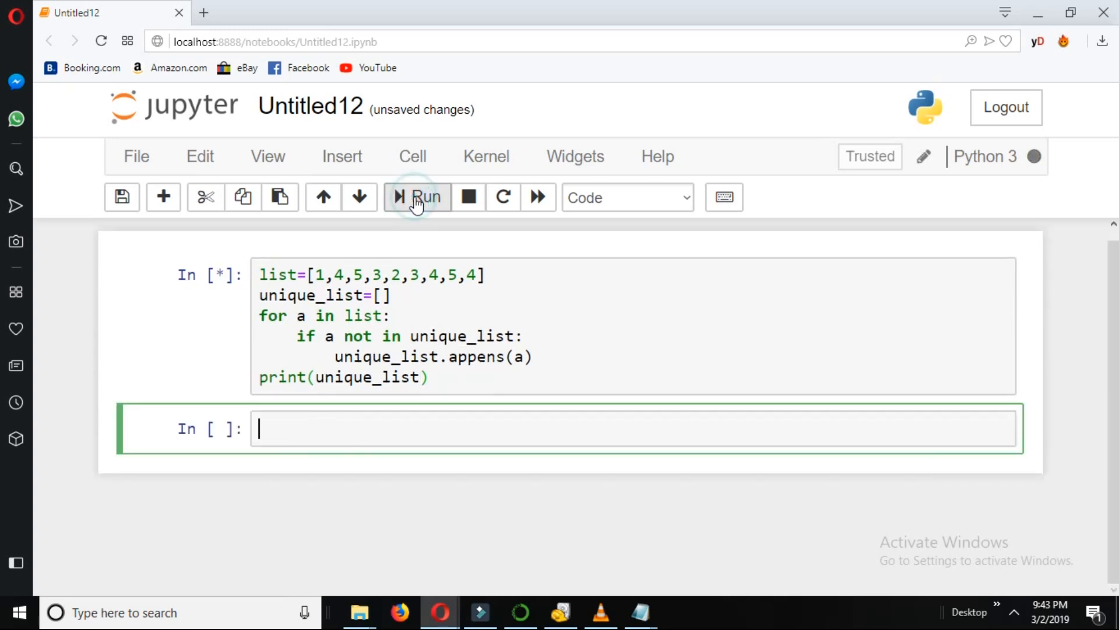
click(417, 197)
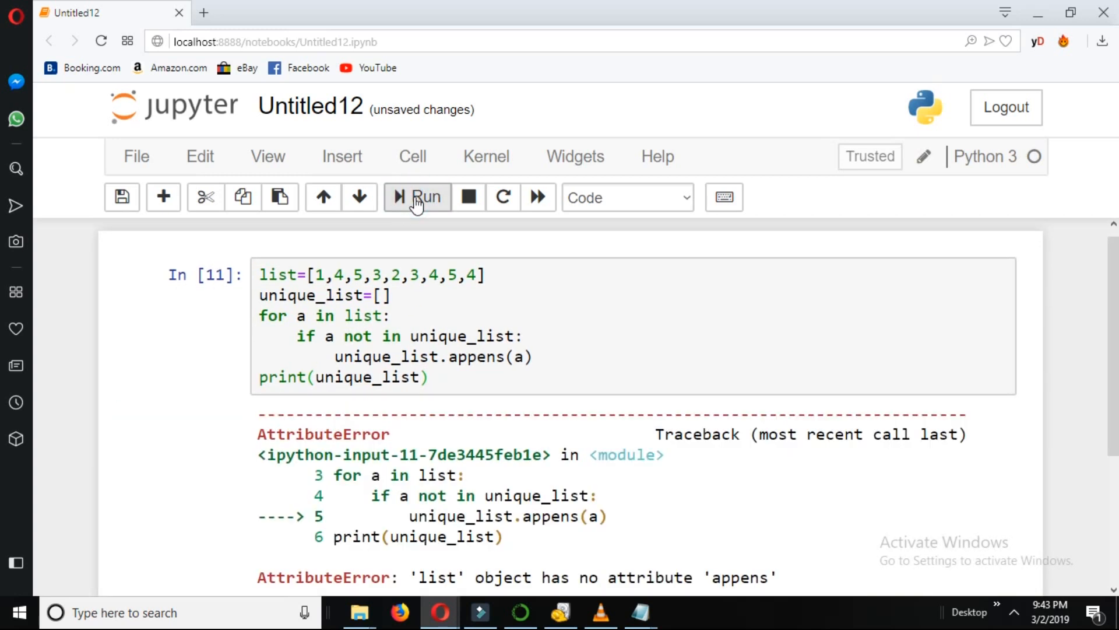
mouse_move(441, 324)
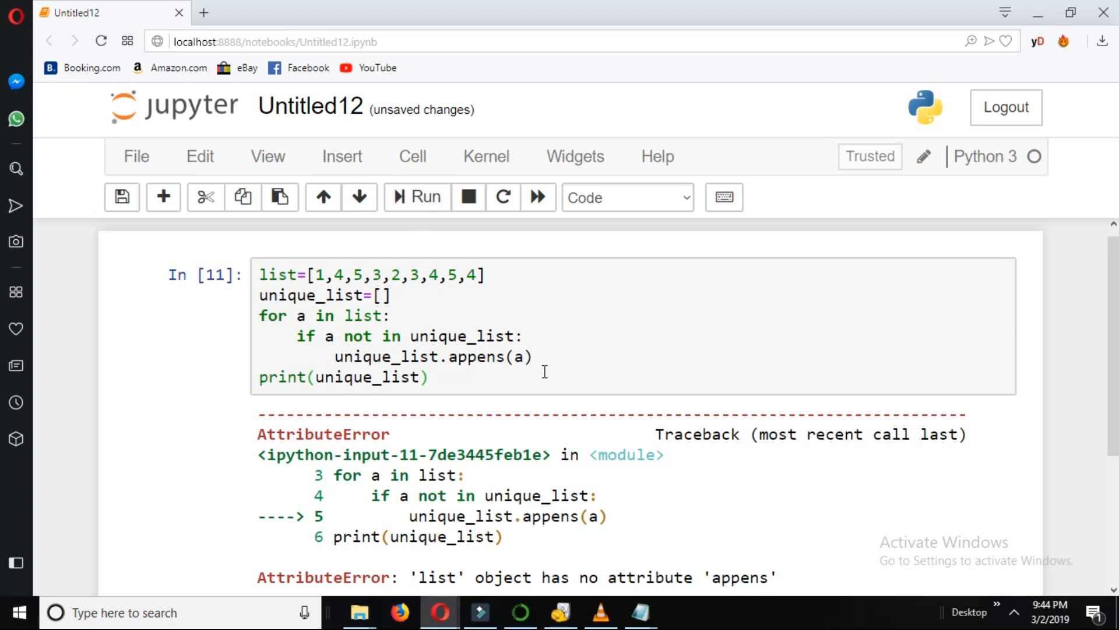
mouse_move(486, 521)
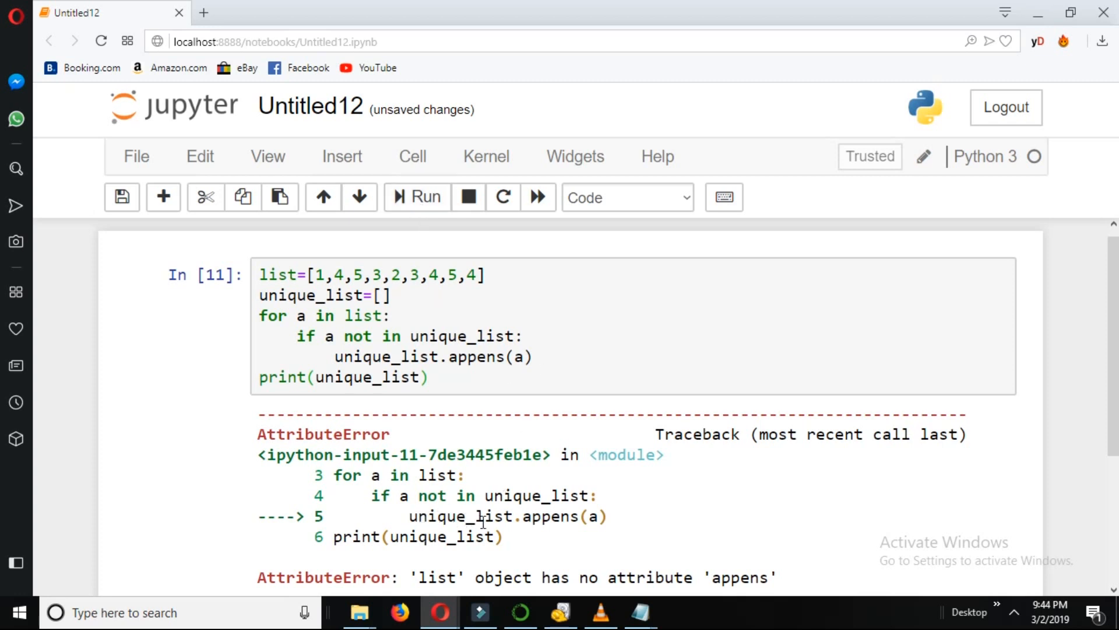
mouse_move(558, 522)
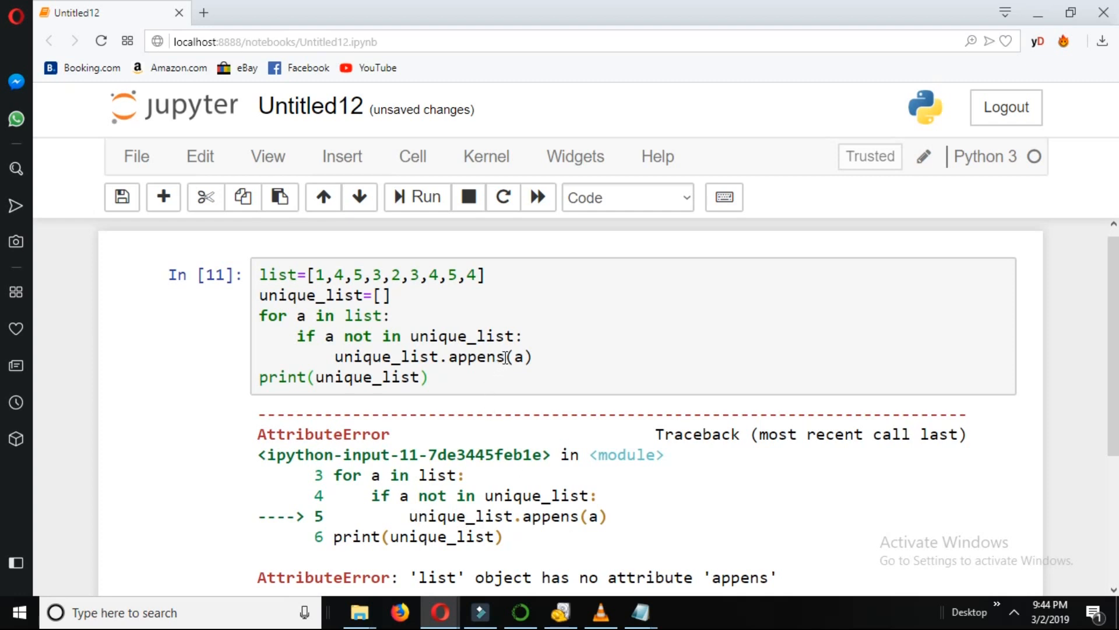
- Fix appens to append and rerun the cell, printing [1, 4, 5, 3, 2]
text(append)
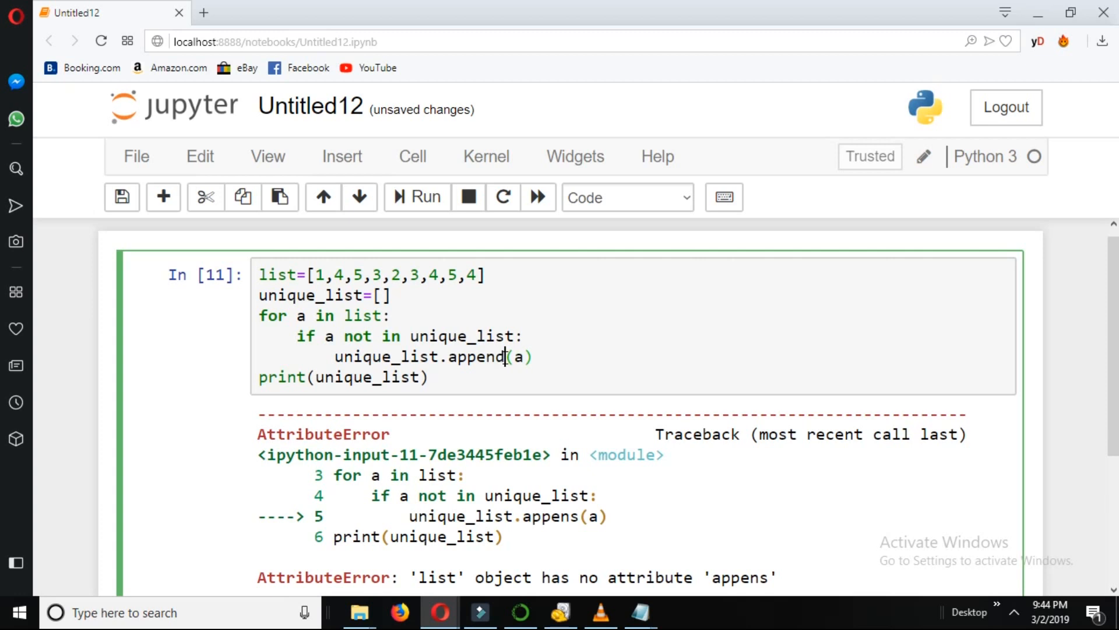
mouse_move(419, 197)
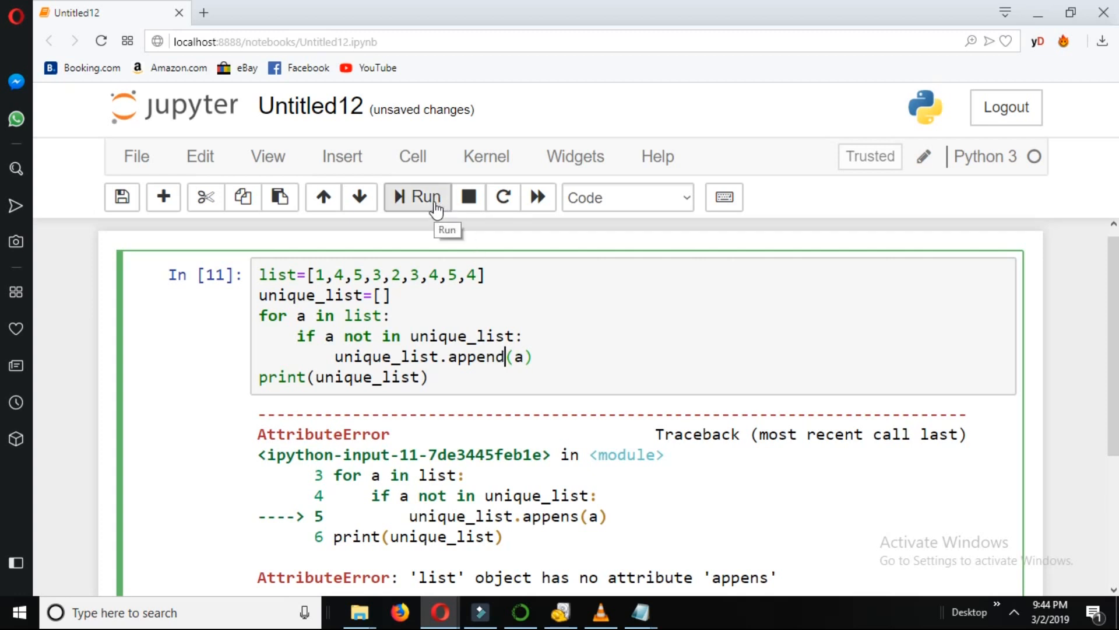
click(417, 198)
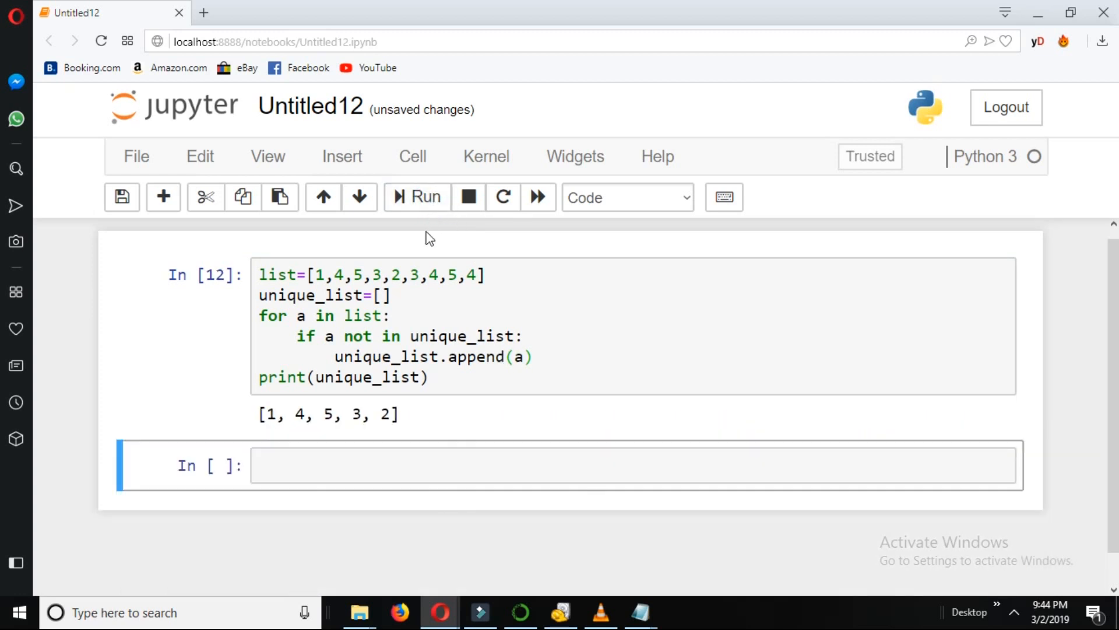